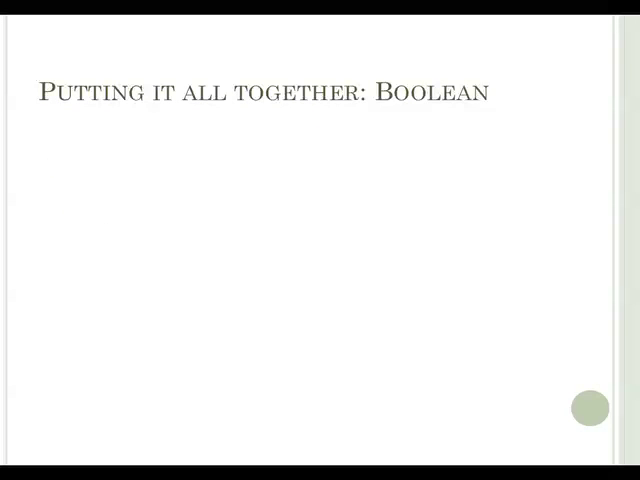
- Advance from the Boolean overview to the NOT slide with Indians NOT "Native Americans"
key("Right")
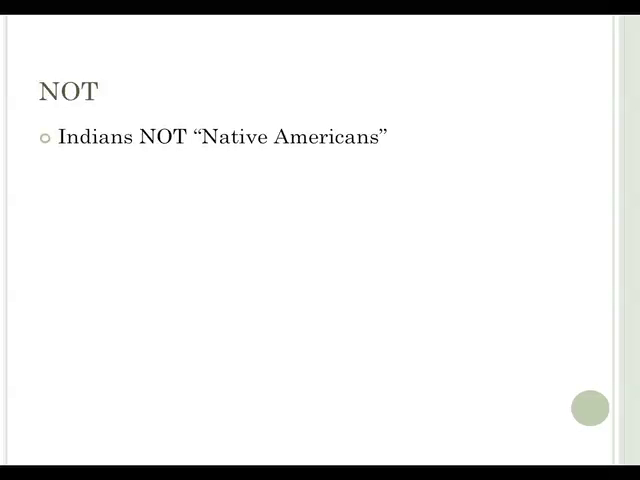
- Advance to the Recap slide listing Keywords and Synonyms beside a search results screenshot
key("Right")
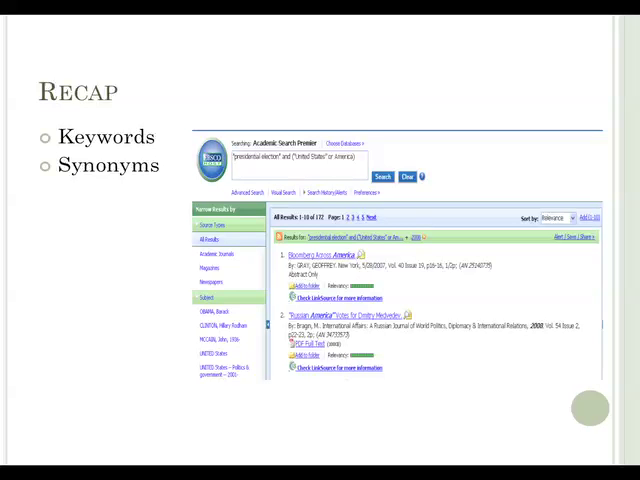
- Reveal the Connectors bullet listing AND, OR and NOT on the Recap slide
key("Right")
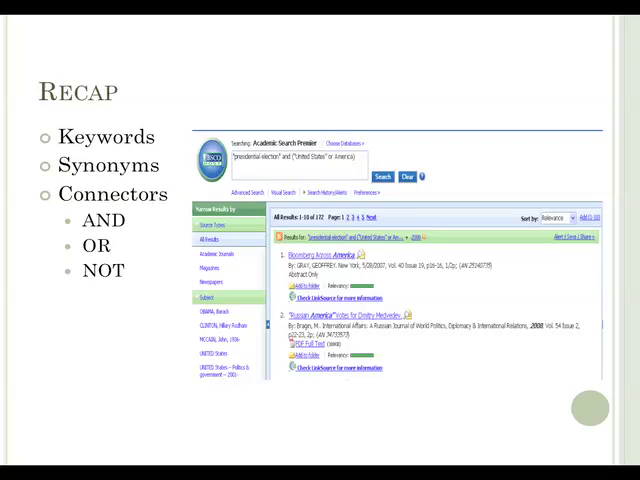